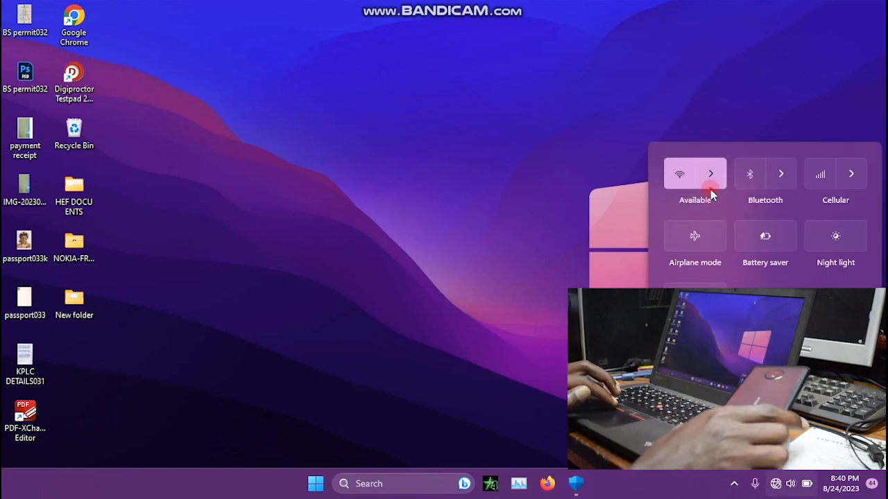
Connect the laptop to the AndroidAP Wi-Fi network from Quick Settings.
{"action": "left_click", "coordinate": [710, 174]}
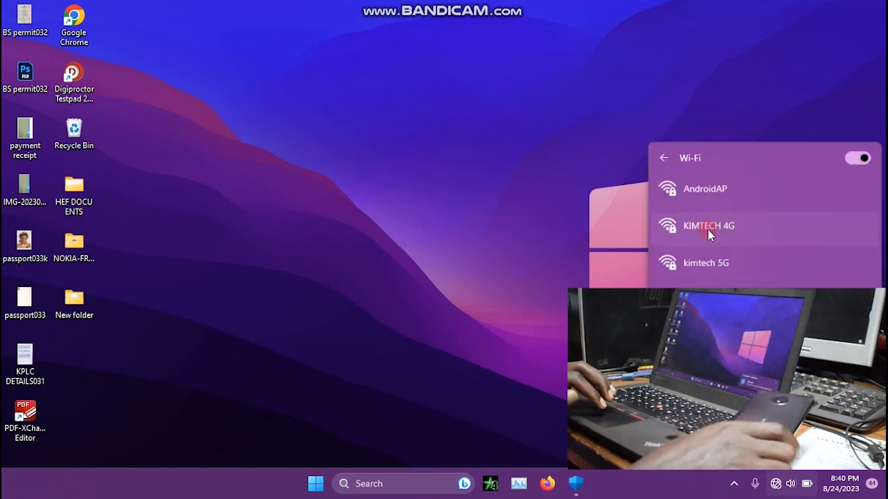
{"action": "left_click", "coordinate": [704, 189]}
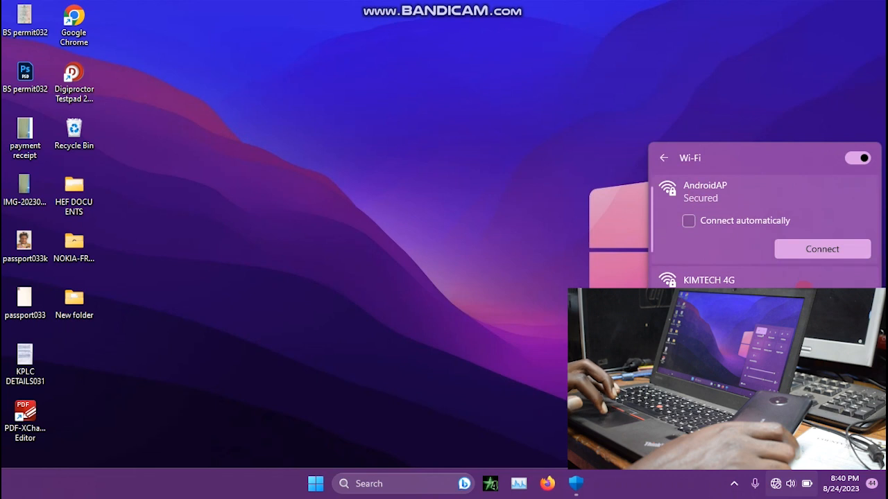
{"action": "left_click", "coordinate": [821, 249]}
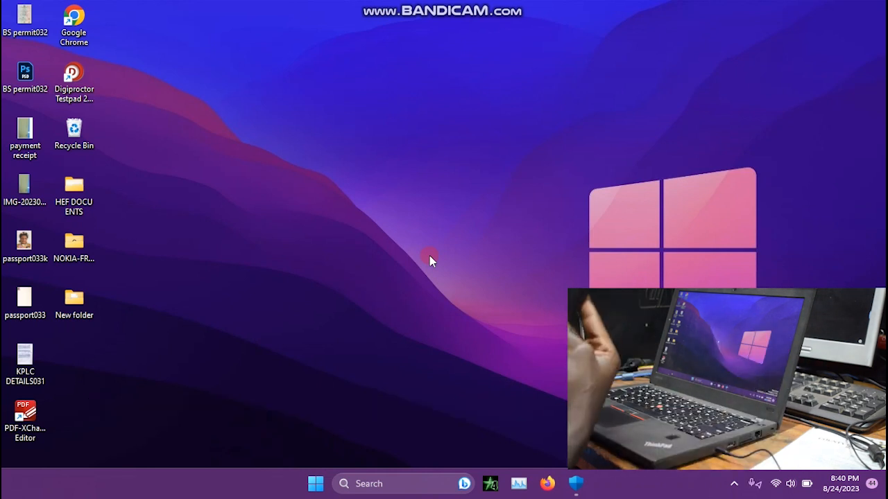
{"action": "mouse_move", "coordinate": [471, 360]}
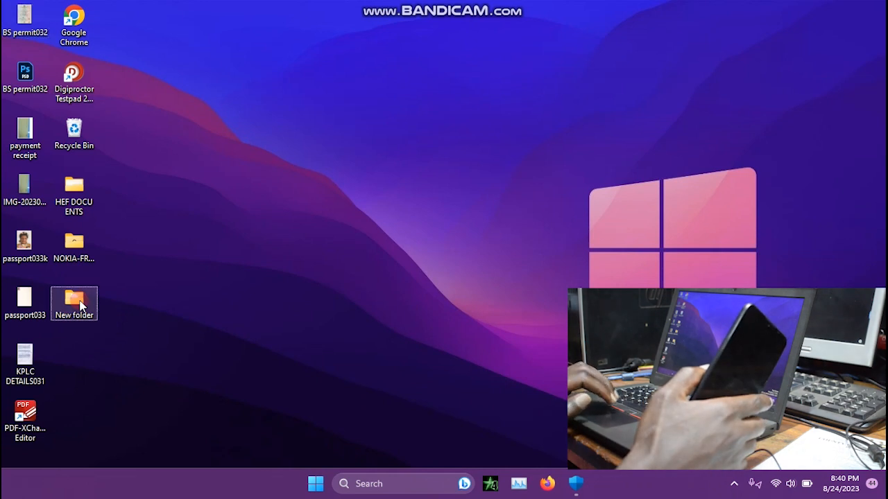
Open New folder and run CM2SP2-helper as administrator.
{"action": "double_click", "coordinate": [74, 303]}
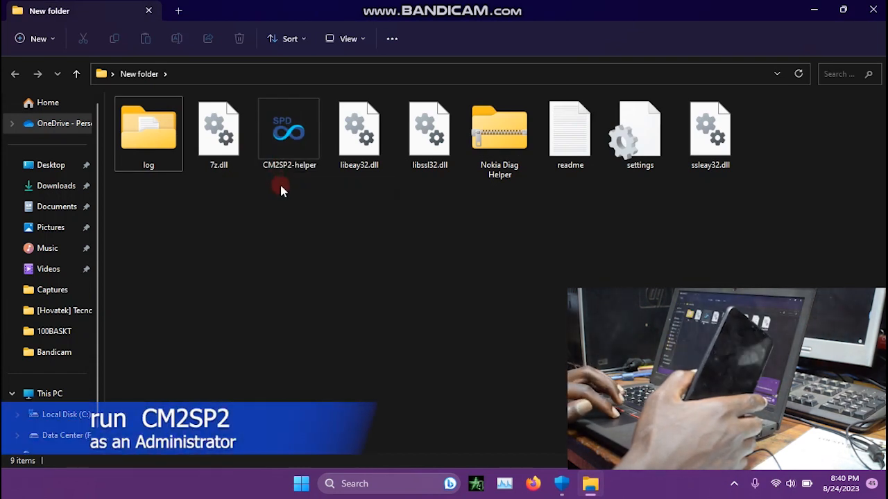
{"action": "left_click", "coordinate": [289, 129]}
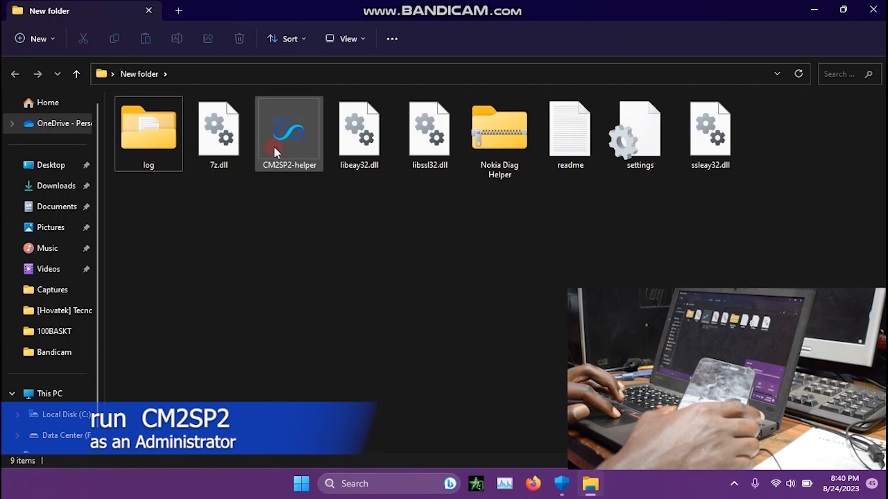
{"action": "right_click", "coordinate": [288, 132]}
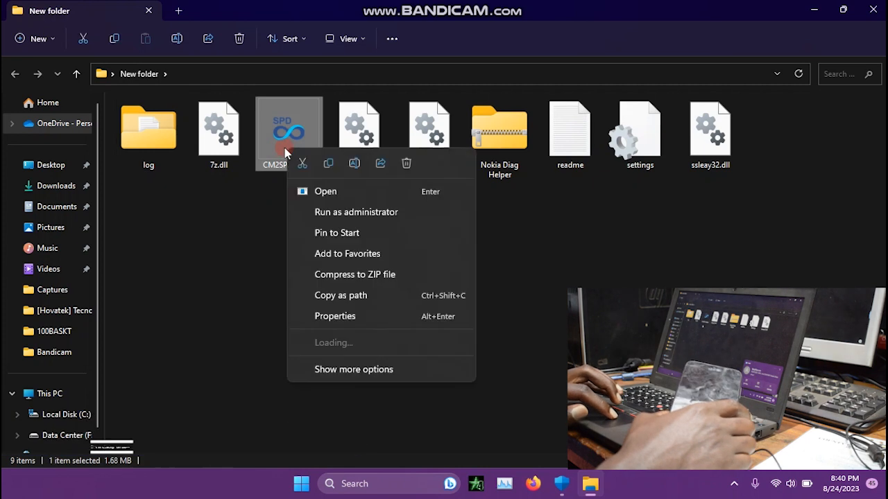
{"action": "left_click", "coordinate": [361, 217]}
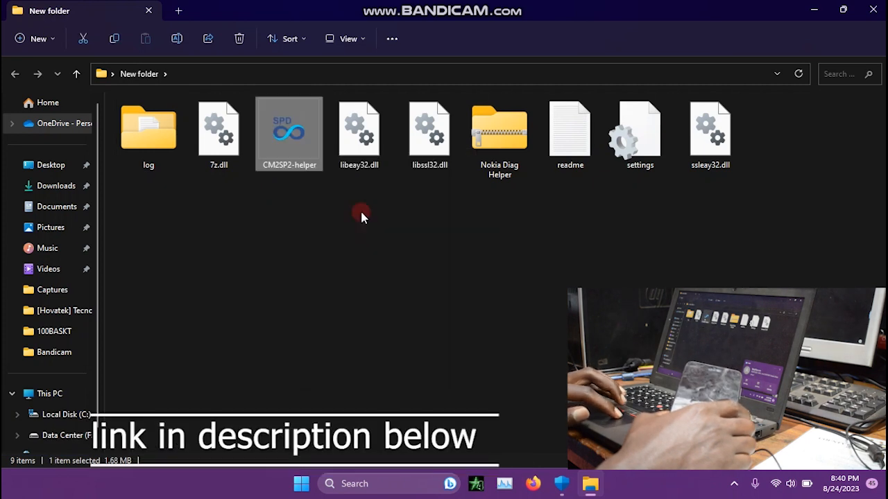
Launch CM2SP2-helper v1.09, view the Service and Update sections, and return to Diag.
{"action": "double_click", "coordinate": [289, 128]}
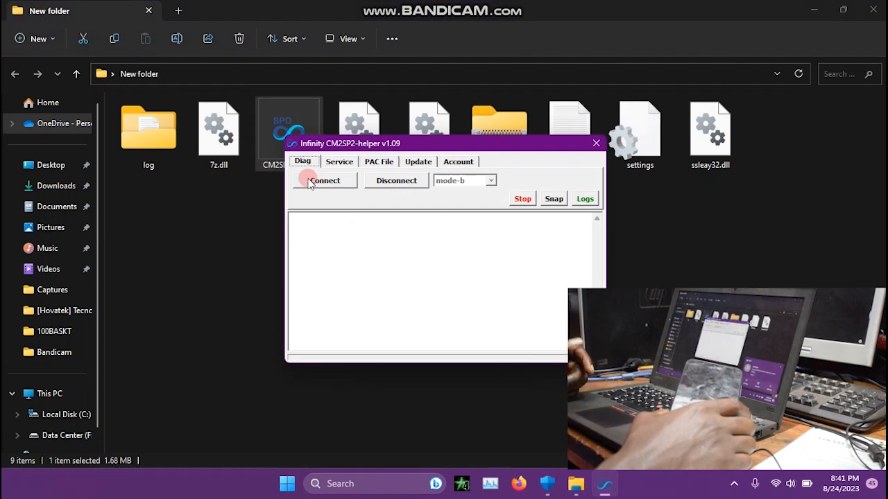
{"action": "left_click", "coordinate": [339, 161]}
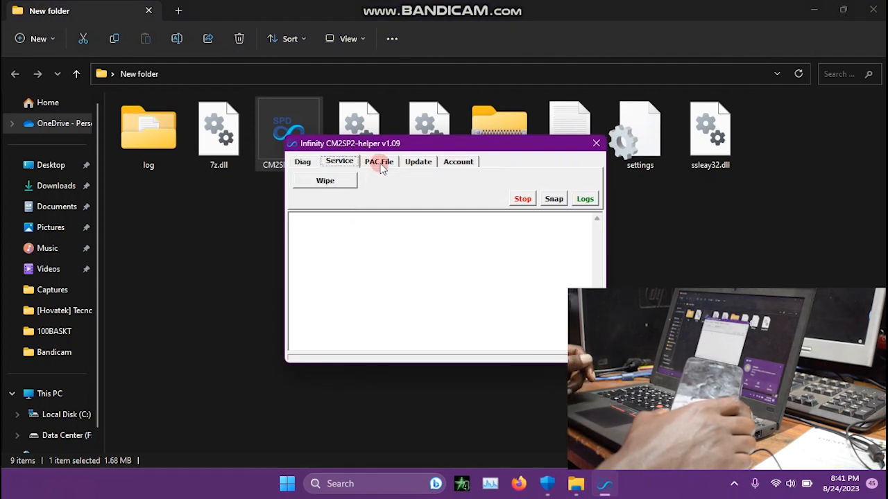
{"action": "left_click", "coordinate": [418, 161]}
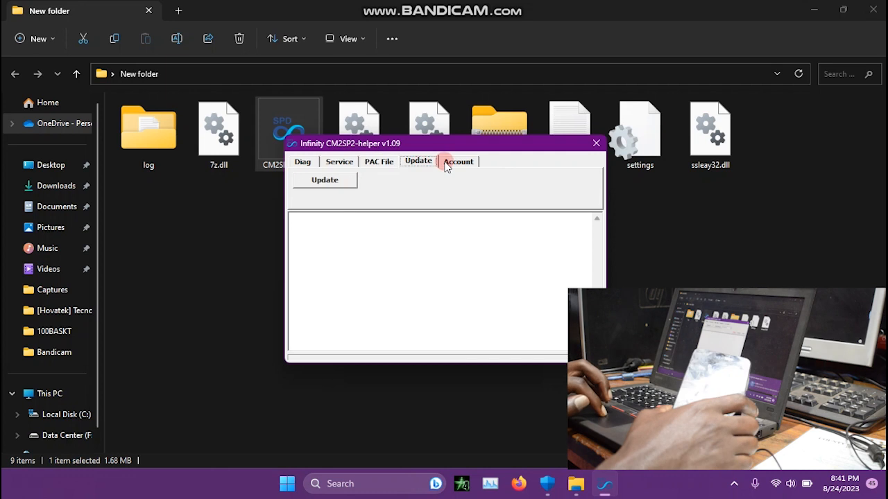
{"action": "left_click", "coordinate": [303, 162]}
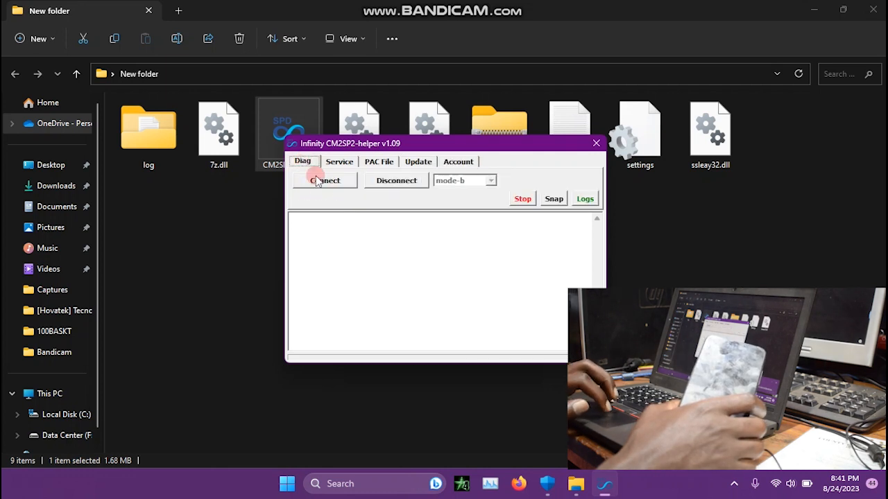
Start a Diag connection so the log shows config loading and device search.
{"action": "left_click", "coordinate": [324, 180]}
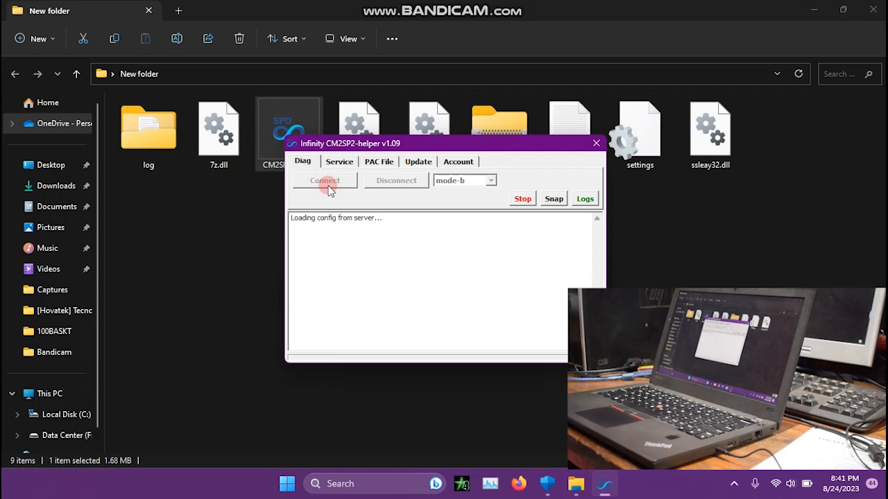
{"action": "left_click", "coordinate": [325, 181]}
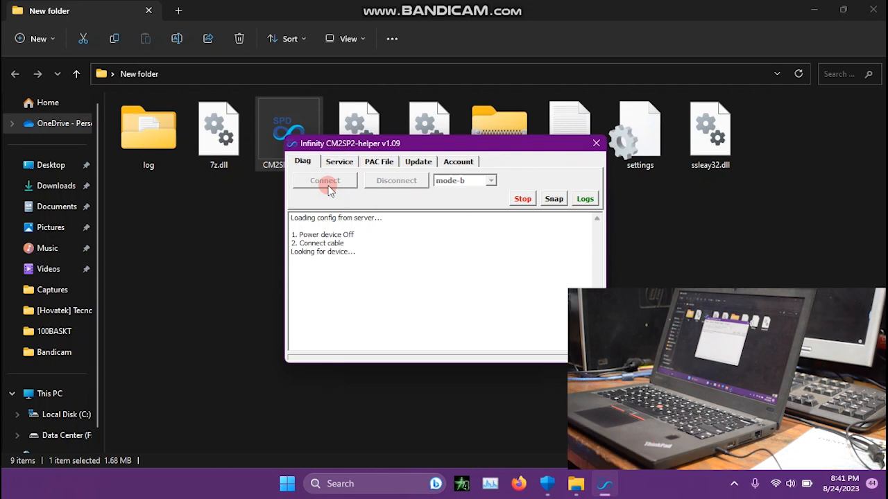